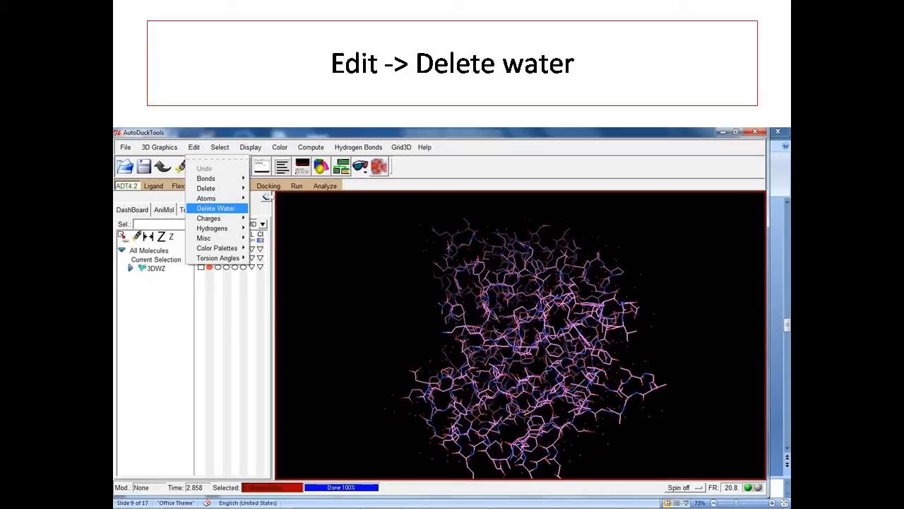
Delete the water molecules from the 3DWZ protein via Edit > Delete Water
click(263, 235)
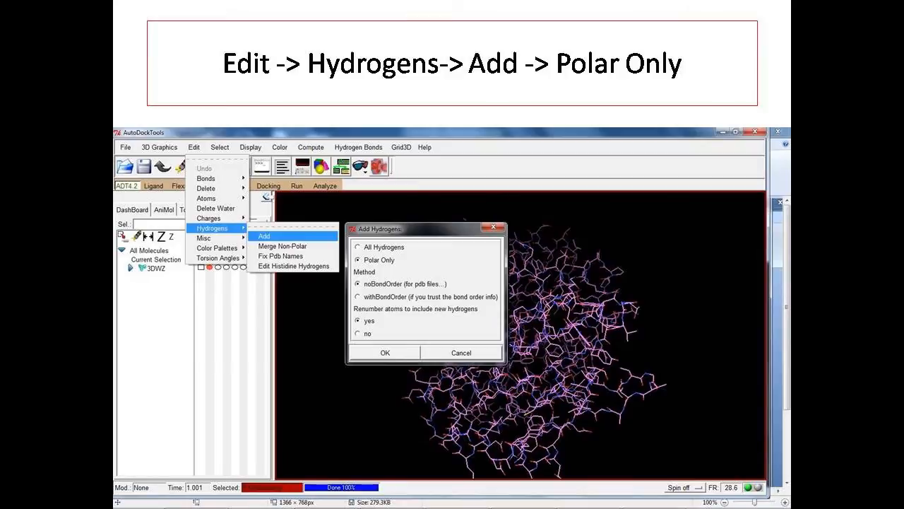
Add polar-only hydrogens to the protein and confirm the Add Hydrogens dialog
click(285, 236)
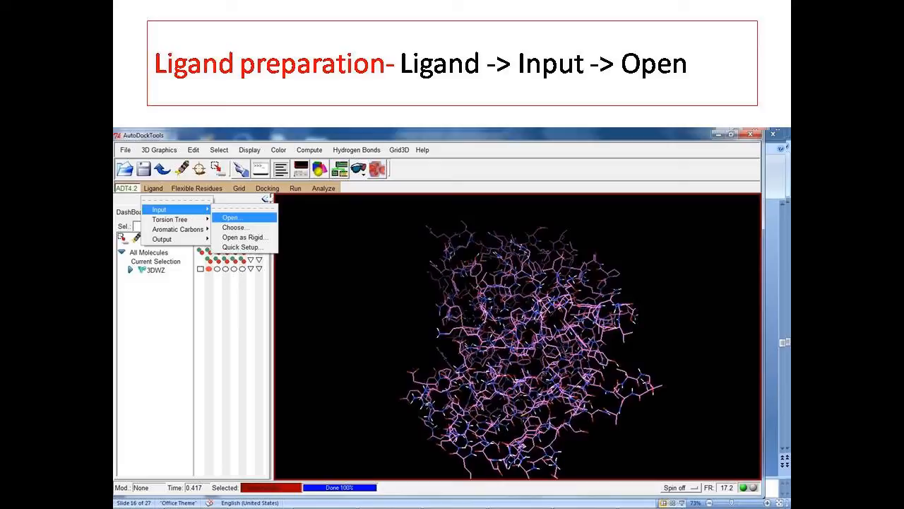
Load Ethmbtol.pdb as the ligand and accept its summary of charges, hydrogens and 11 rotatable bonds
click(230, 217)
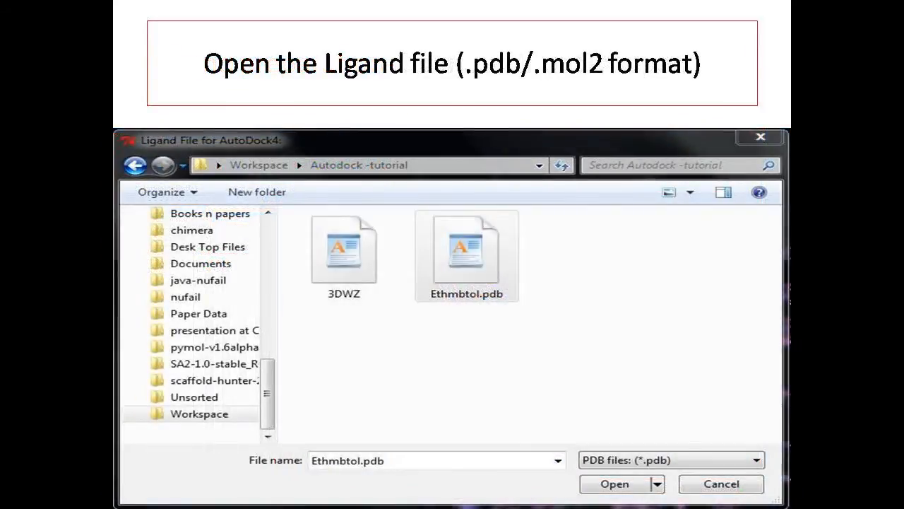
click(613, 484)
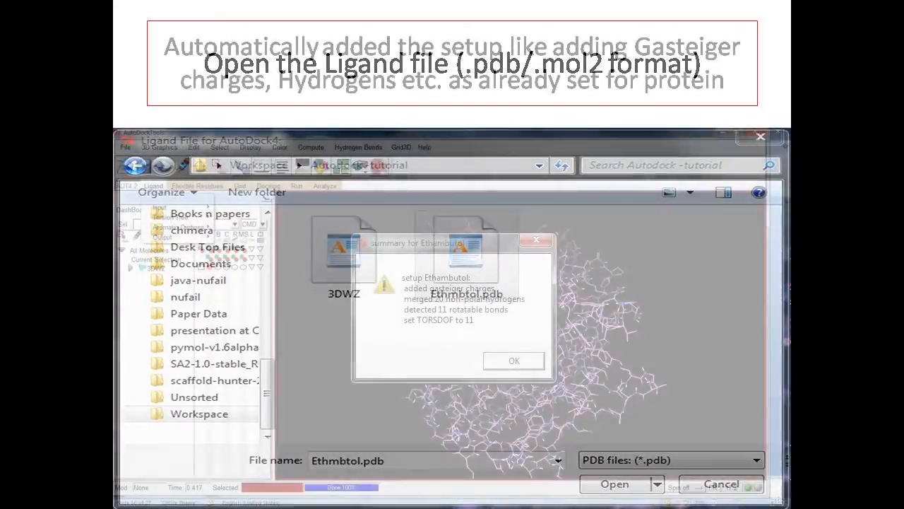
click(613, 484)
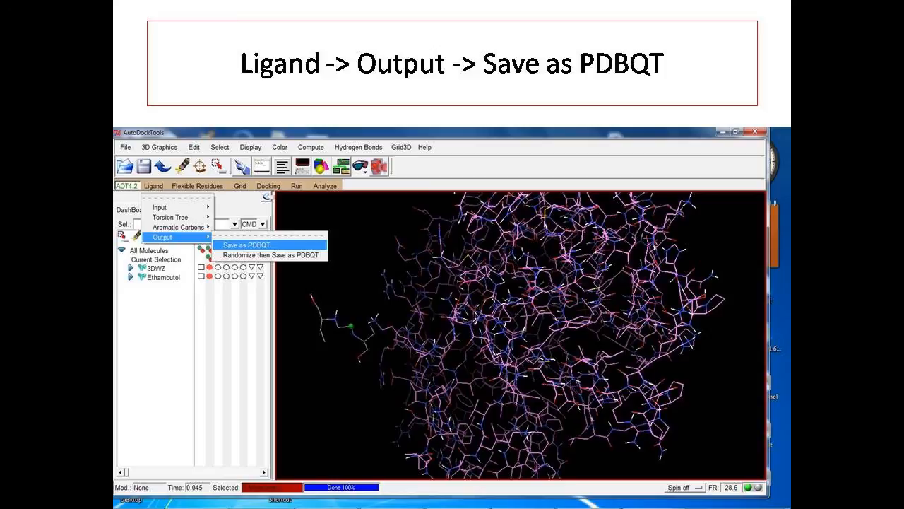
Save the prepared ethambutol ligand as ligand.pdbqt via Ligand > Output > Save as PDBQT
click(246, 245)
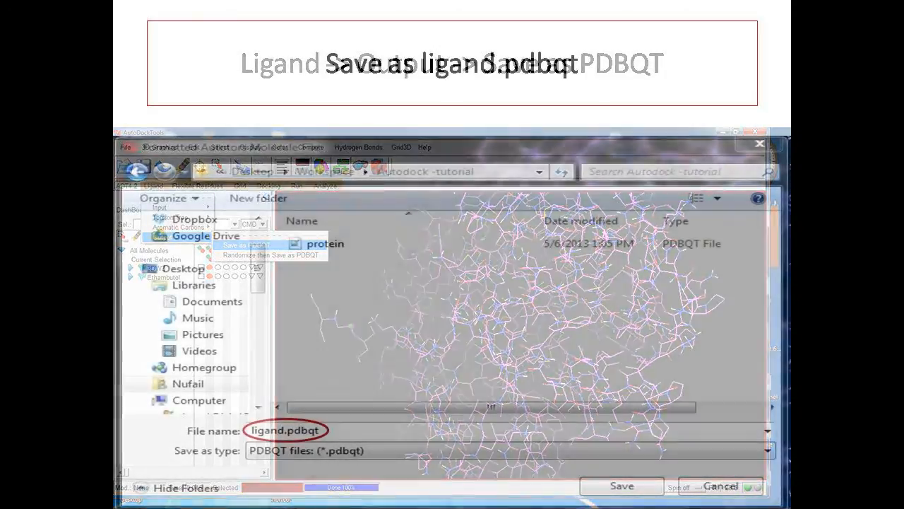